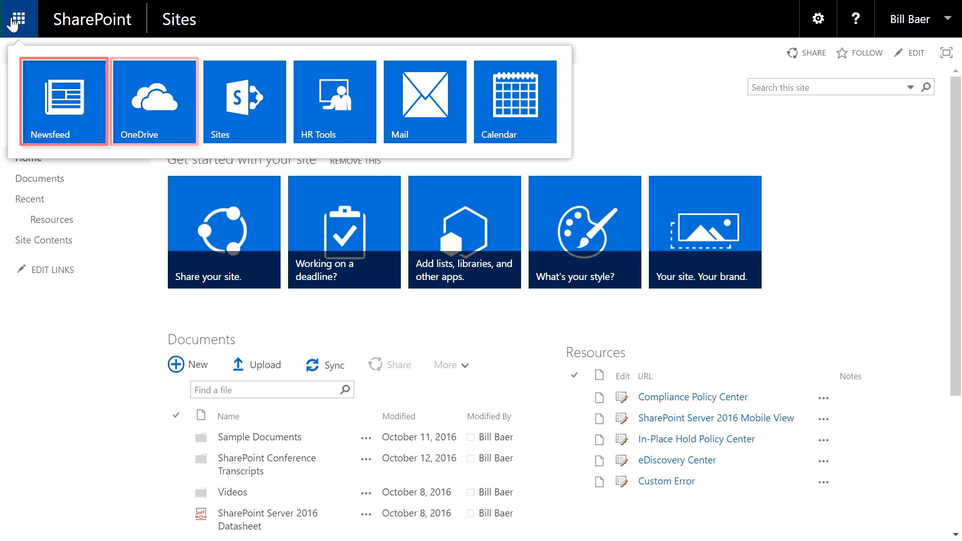
Step: Open OneDrive and expand the sharing details for Litware Design Proposal.pptx
click(154, 101)
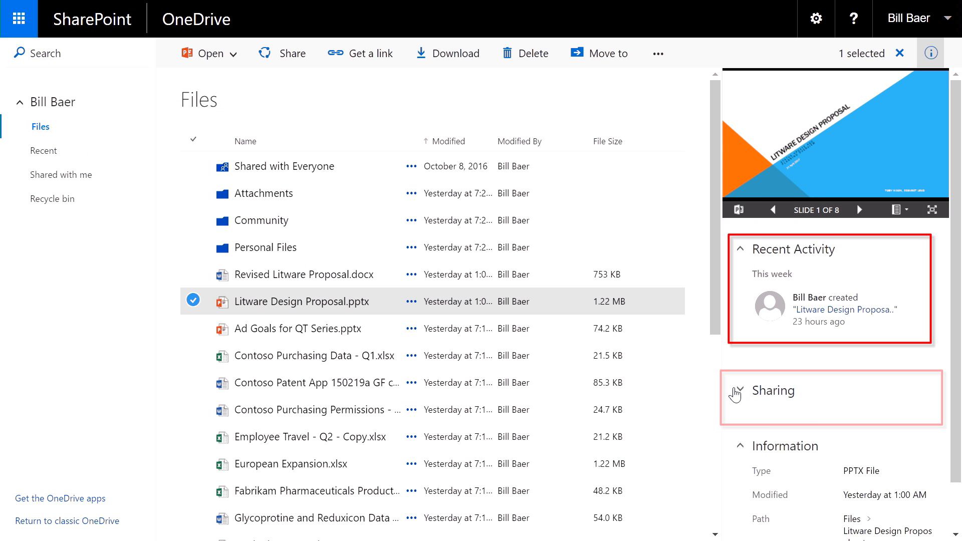
click(772, 391)
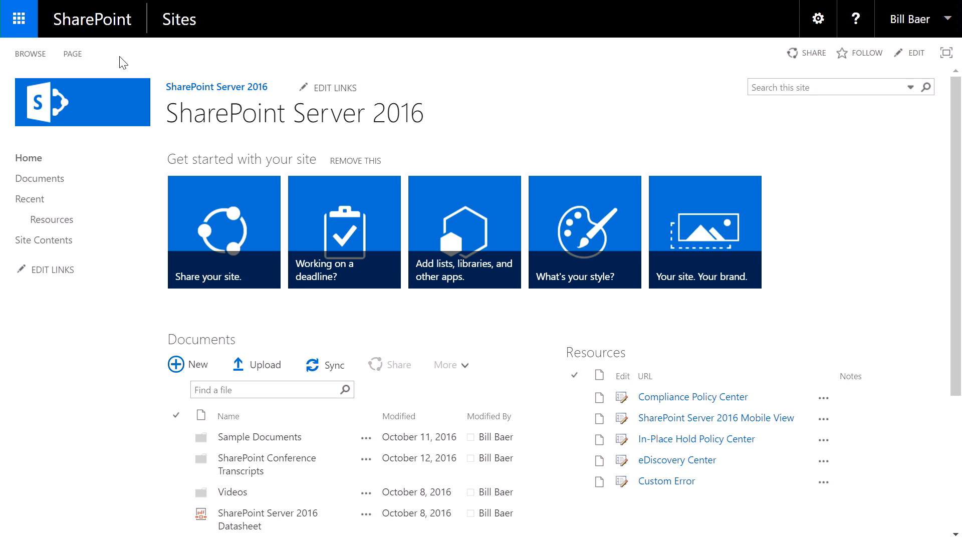
Step: Open the app launcher showing Newsfeed, OneDrive, Sites, HR Tools and Mail tiles
click(19, 19)
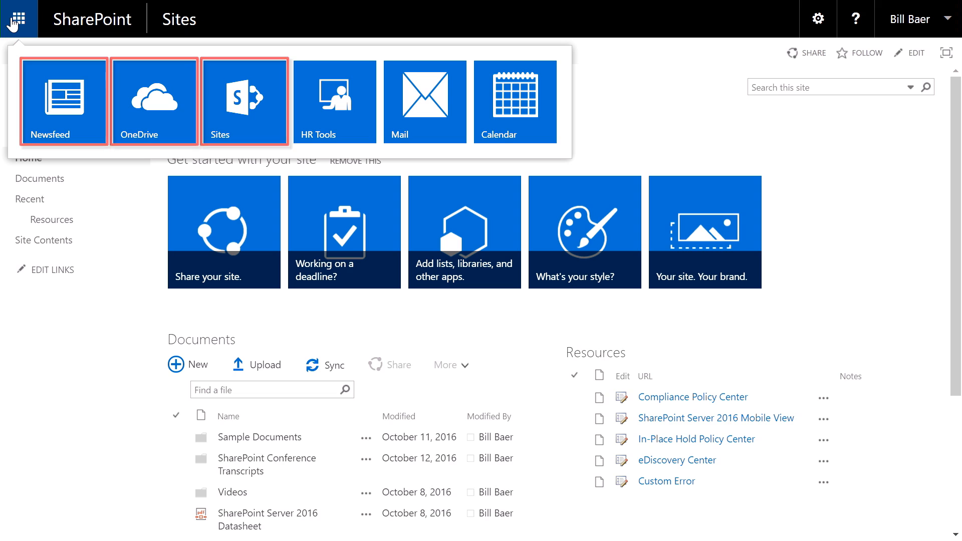
mouse_move(335, 101)
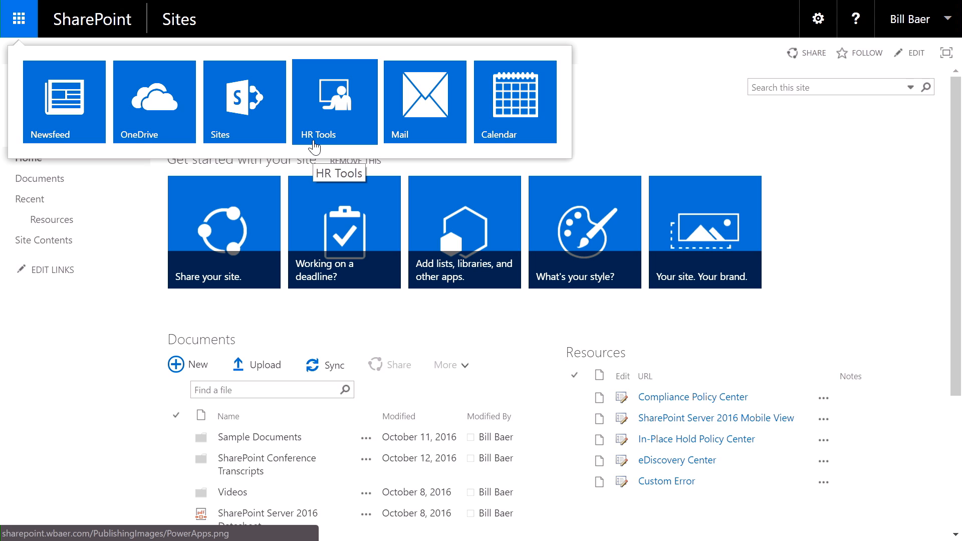
mouse_move(451, 134)
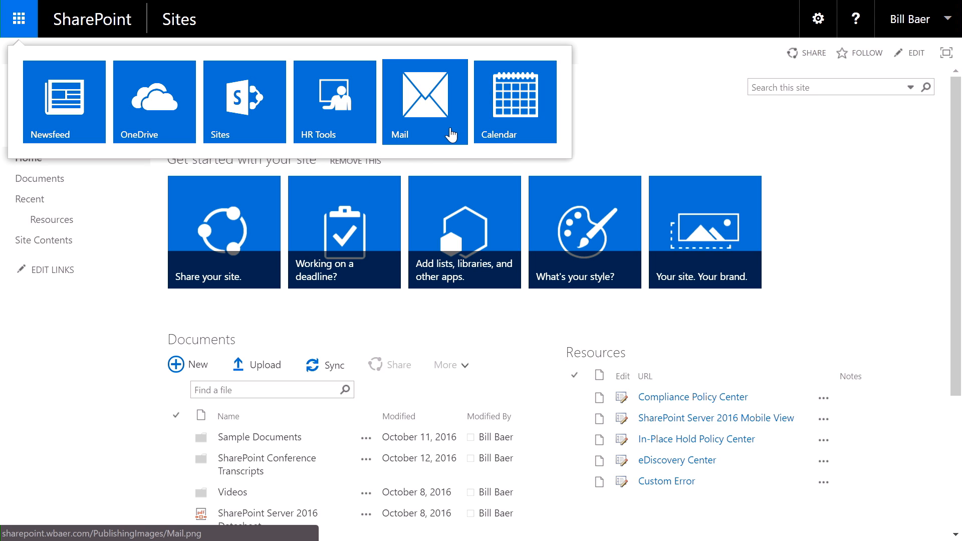
mouse_move(539, 135)
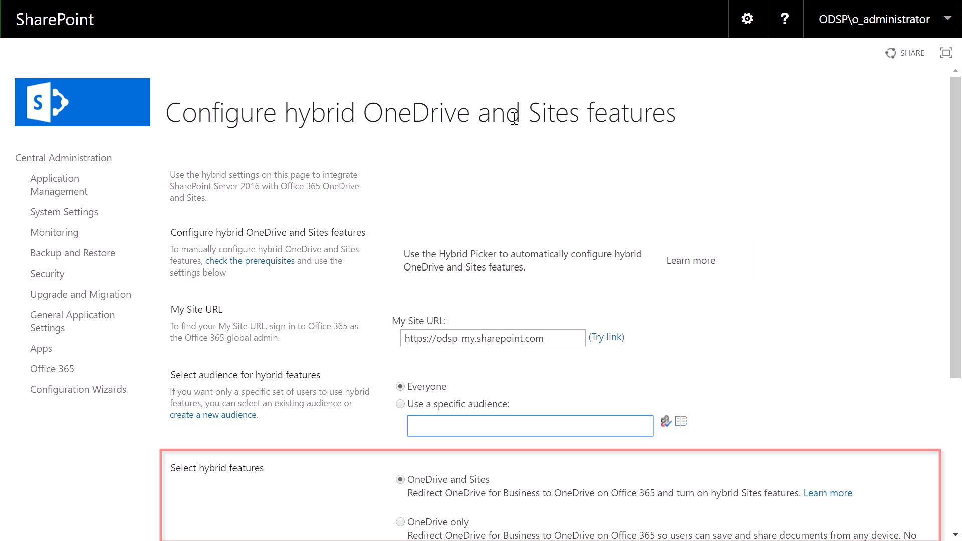
Step: Add Cloud Users as the specific audience for hybrid OneDrive and Sites features
scroll(down, 3)
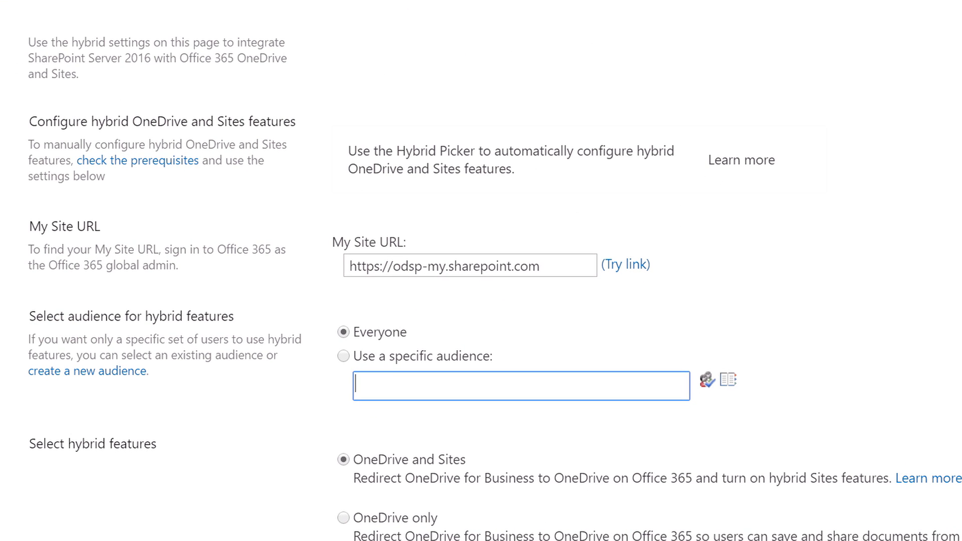
mouse_move(552, 331)
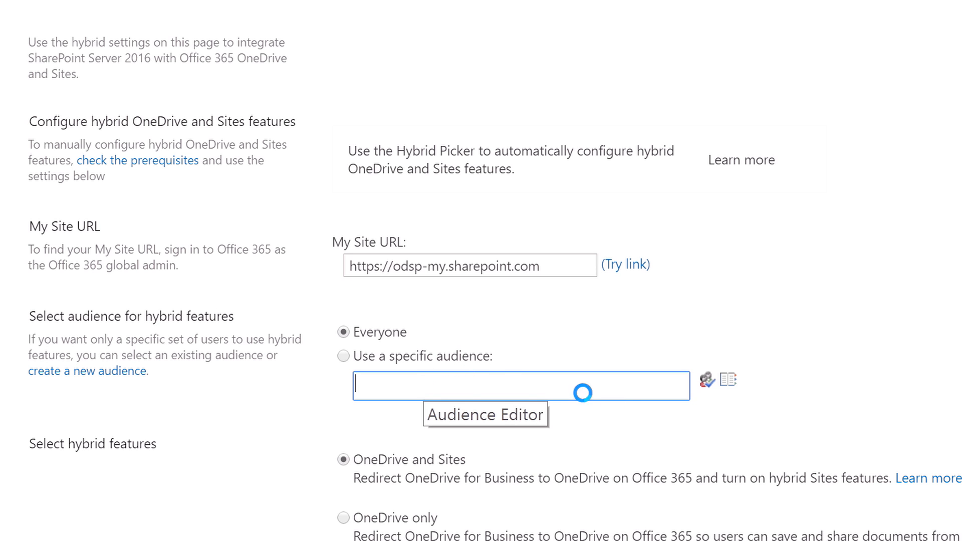
click(706, 380)
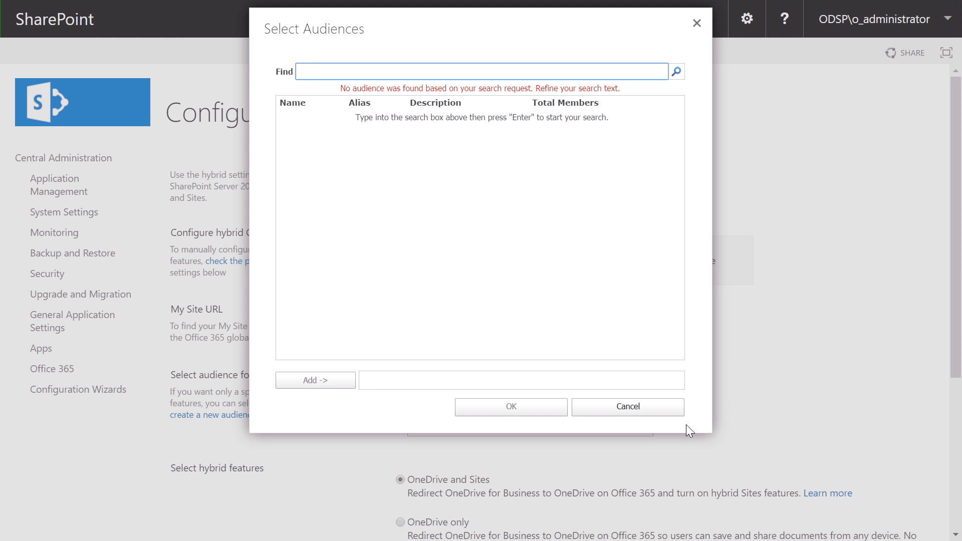
text(Cloud Users)
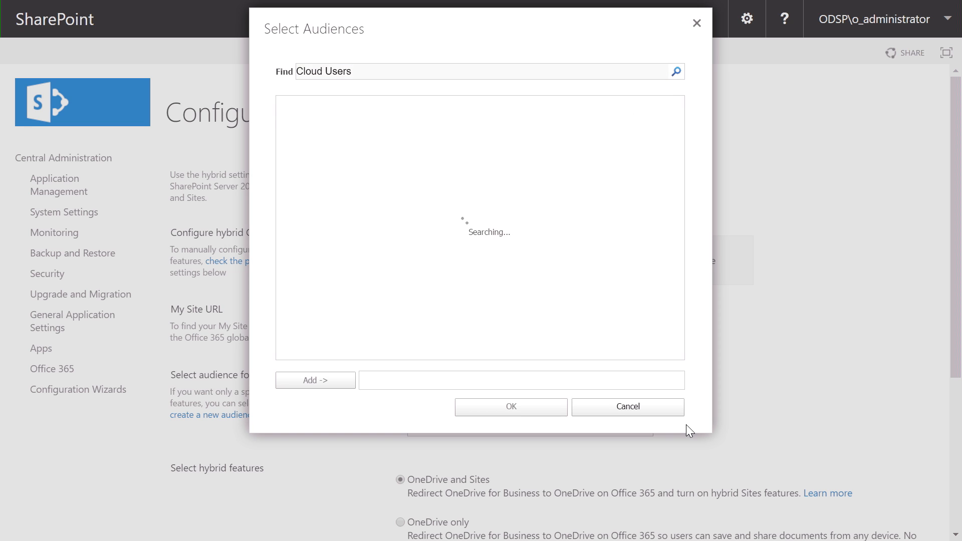
click(315, 380)
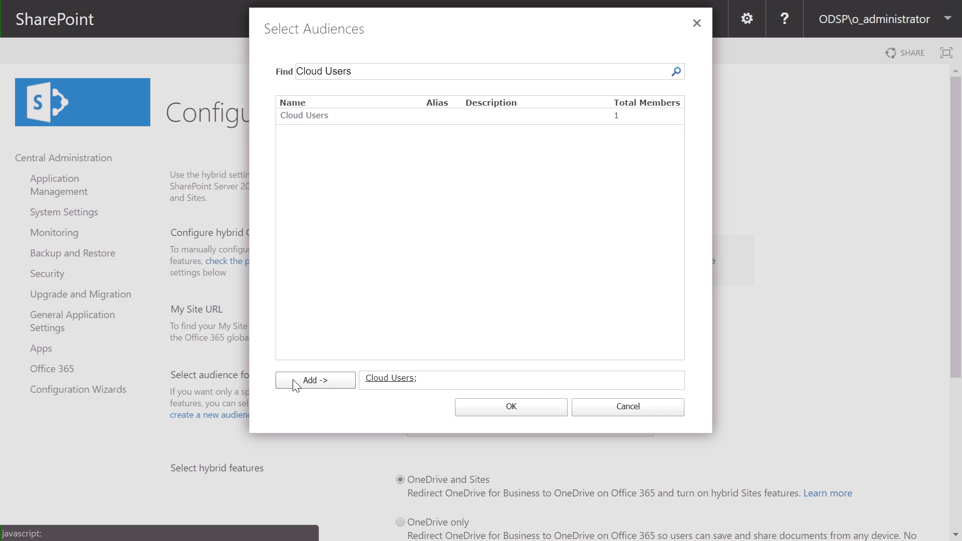
click(510, 407)
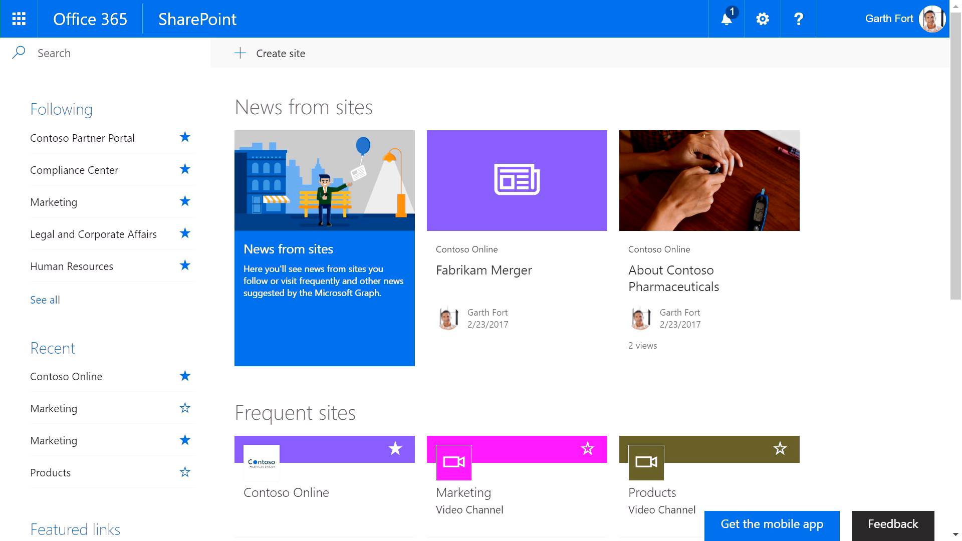
Step: Scroll through News from sites and Frequent sites on the SharePoint home page
scroll(down, 3)
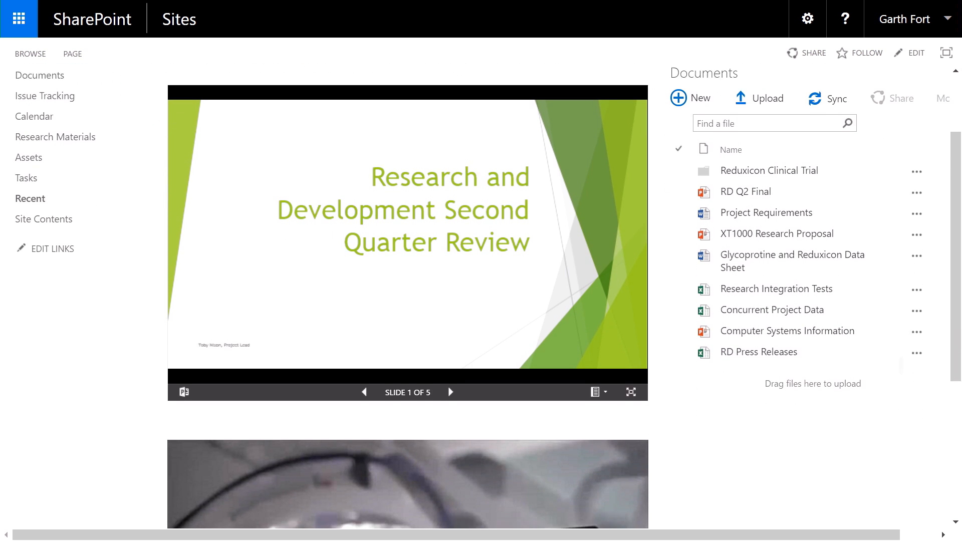
Step: Scroll down to the Kinect in Surgery video and start playing it
scroll(down, 3)
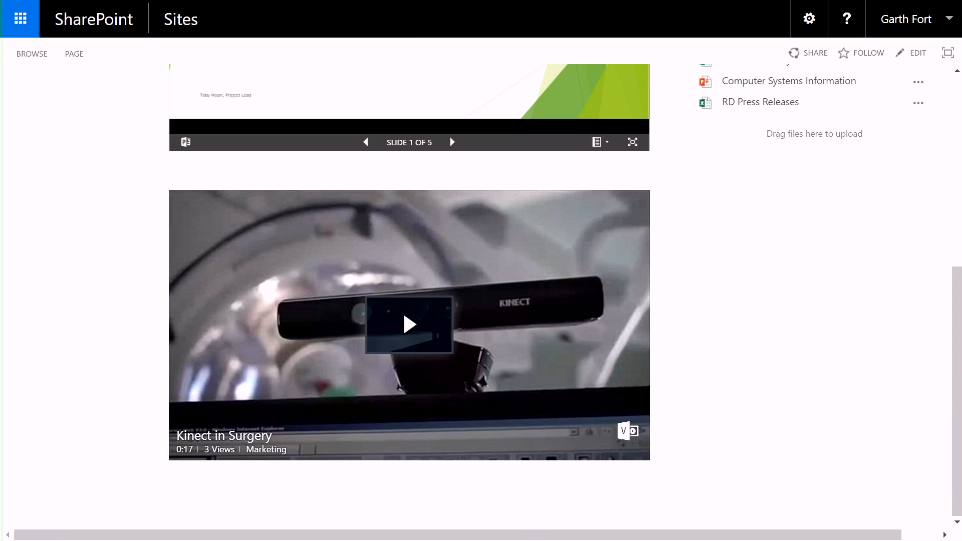
click(409, 325)
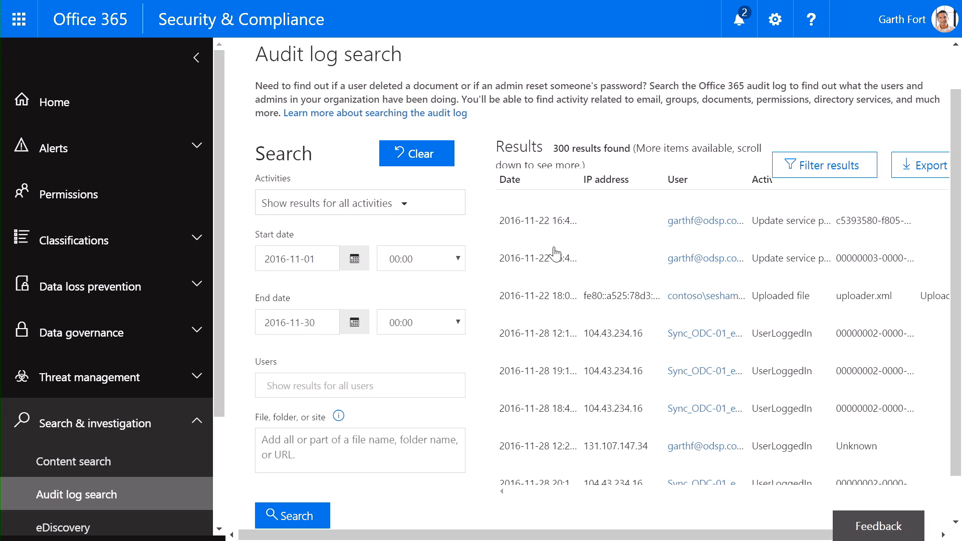
Step: Open the details of one November 2016 audit log result
click(539, 220)
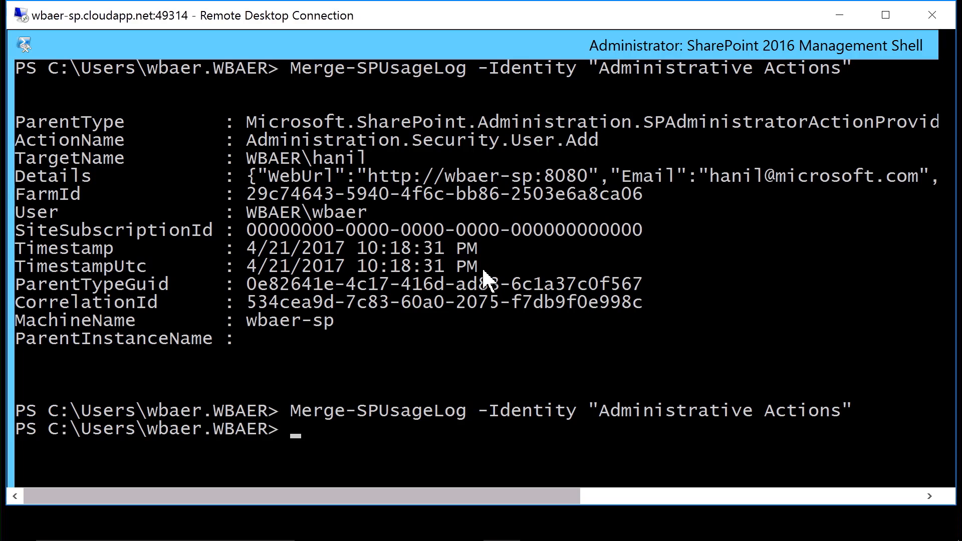
Step: Review the Merge-SPUsageLog Administrative Actions output showing the user-add action
double_click(378, 410)
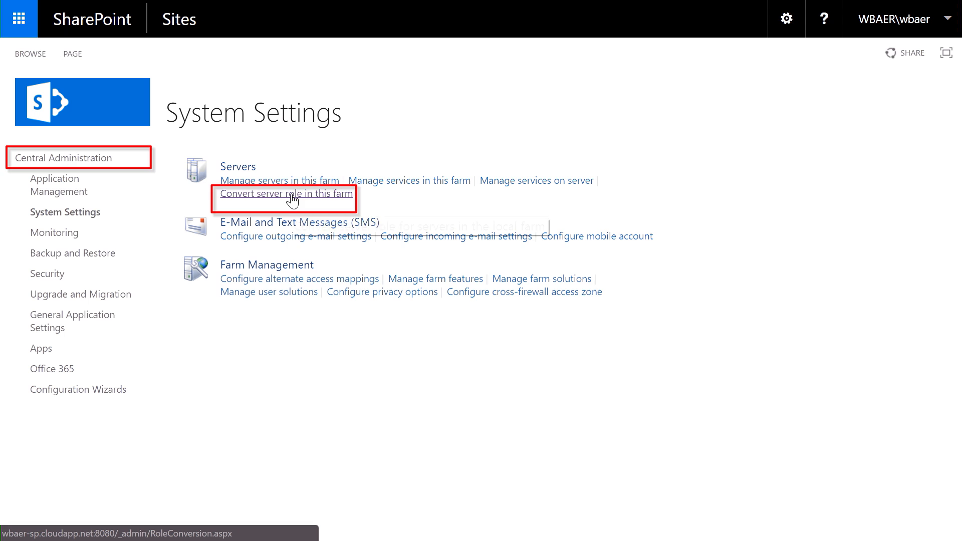
click(285, 193)
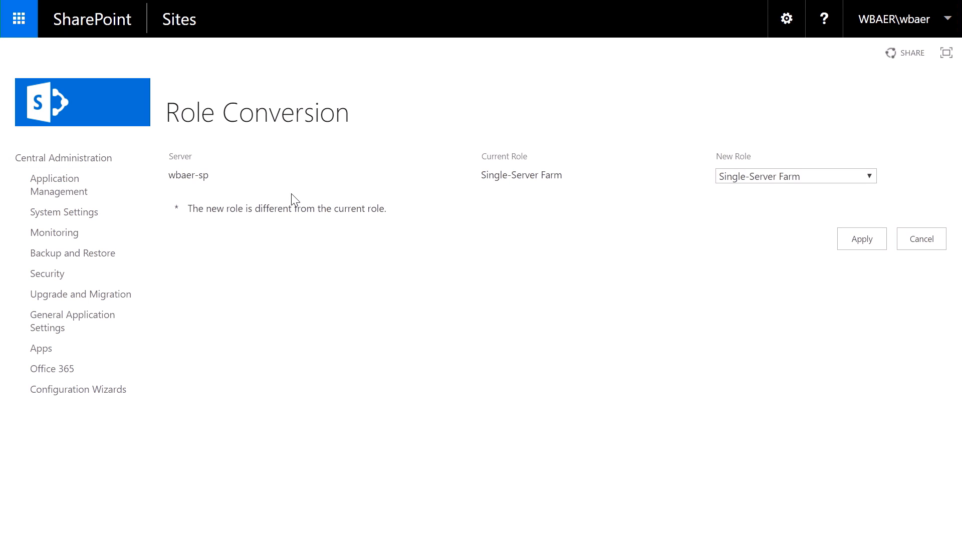
click(795, 176)
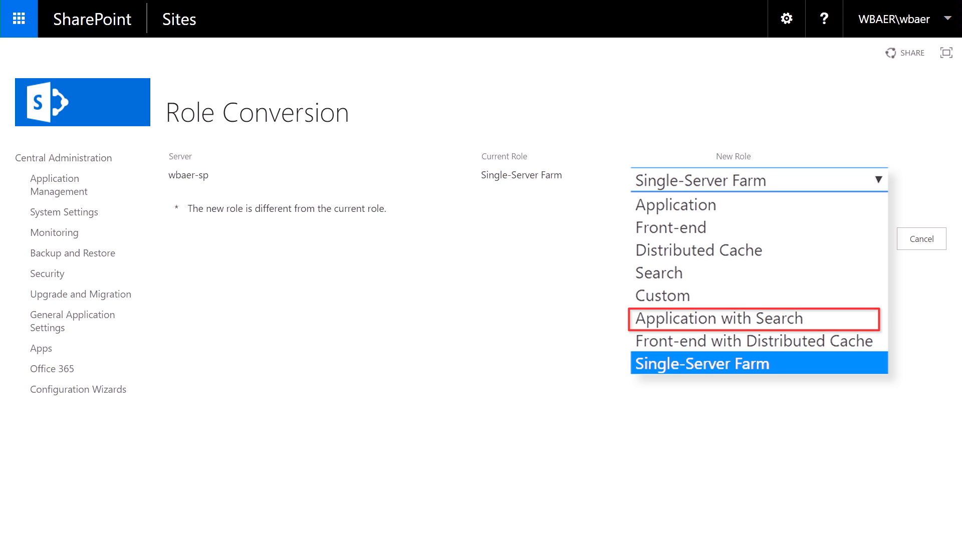
mouse_move(752, 341)
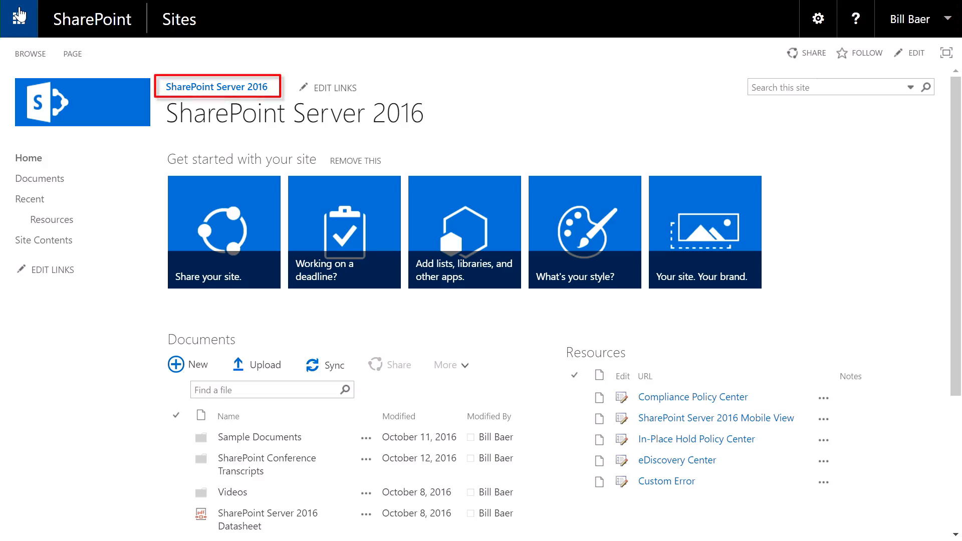
Step: Open OneDrive and switch Bill Baer's files from tiles to a detailed list
click(19, 18)
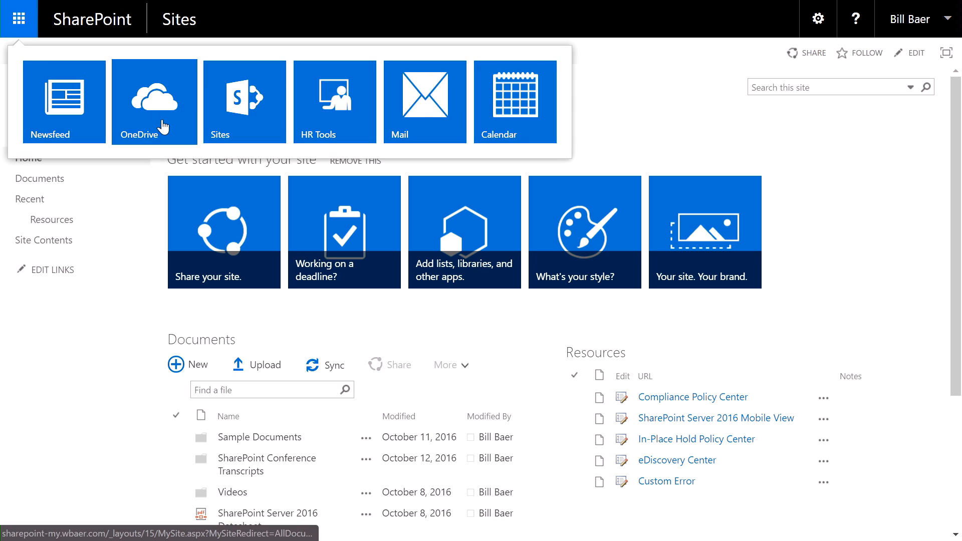
click(154, 101)
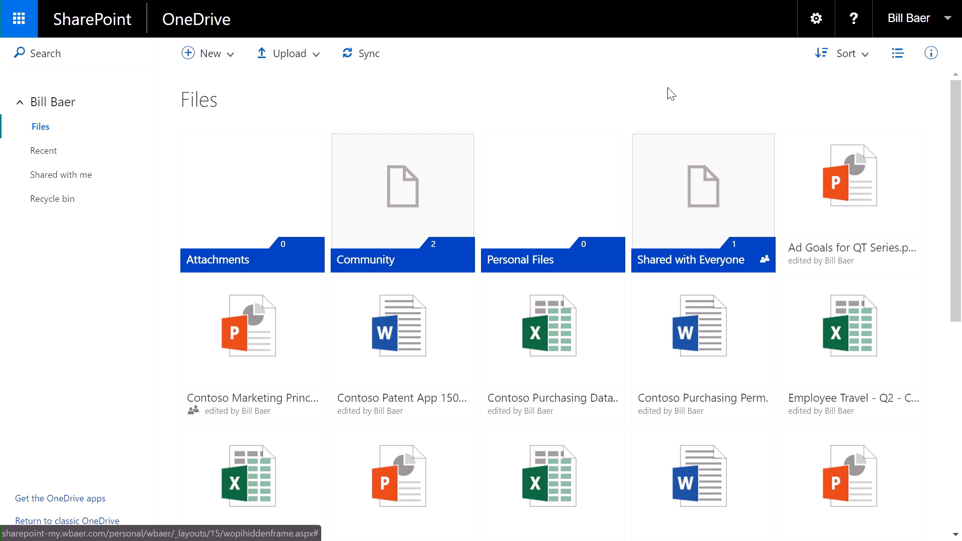
mouse_move(845, 54)
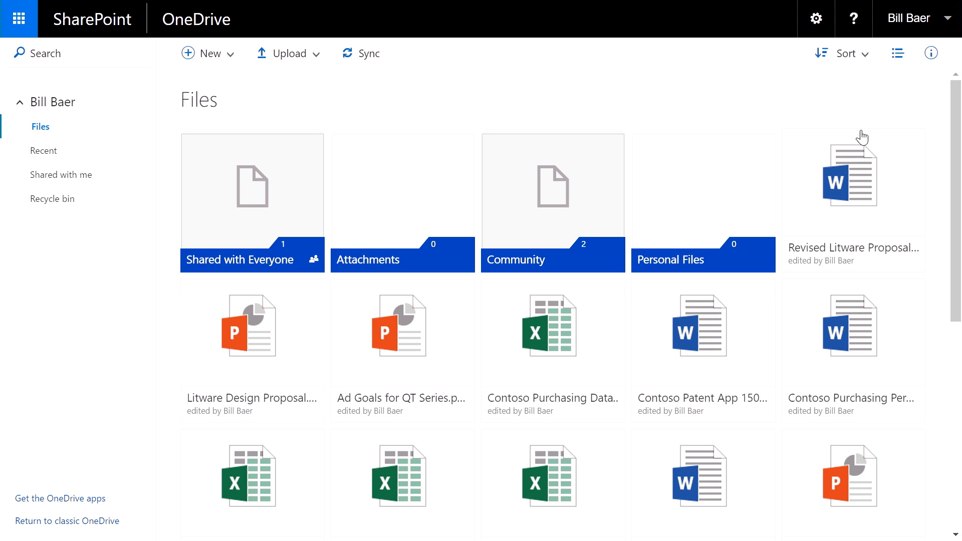
click(896, 54)
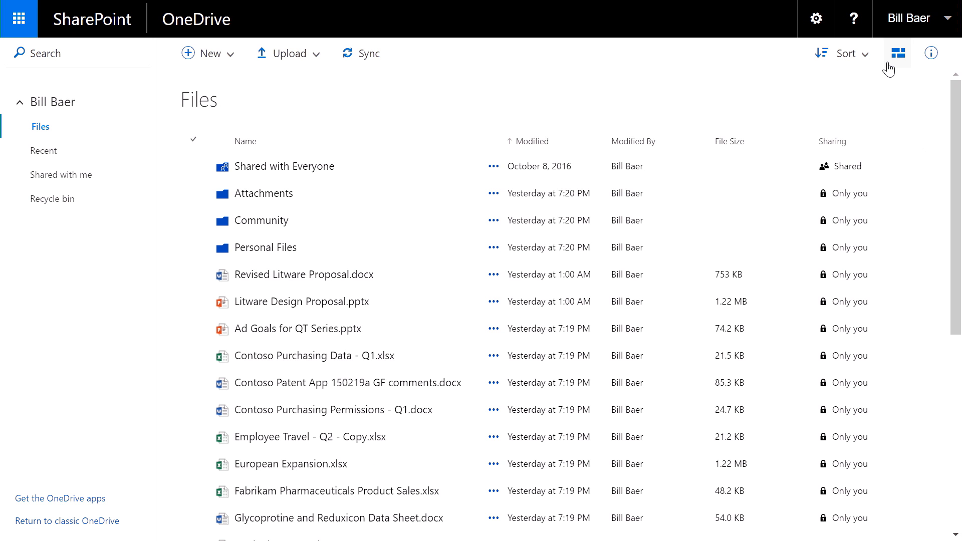
mouse_move(420, 222)
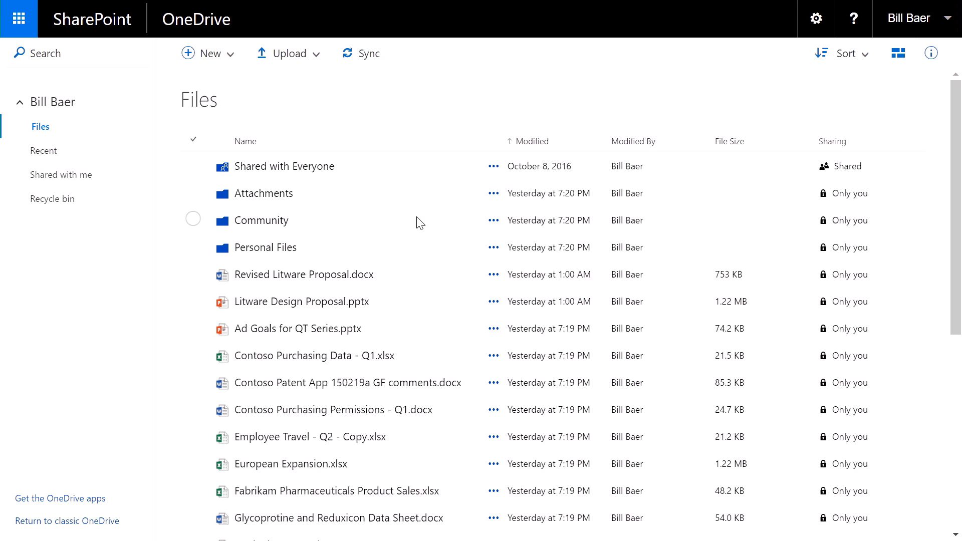
Step: View Litware Design Proposal.pptx activity and sharing status, then close its details pane
click(193, 301)
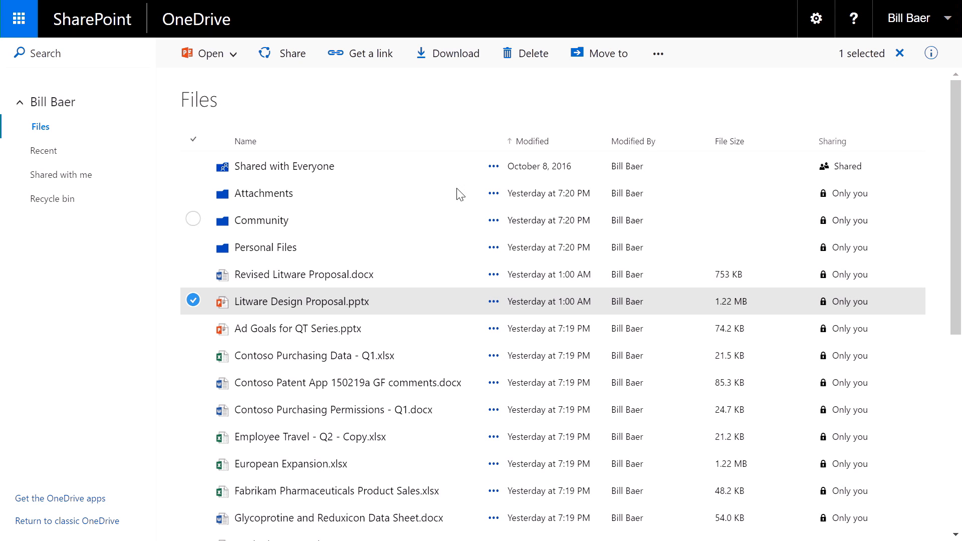
click(931, 52)
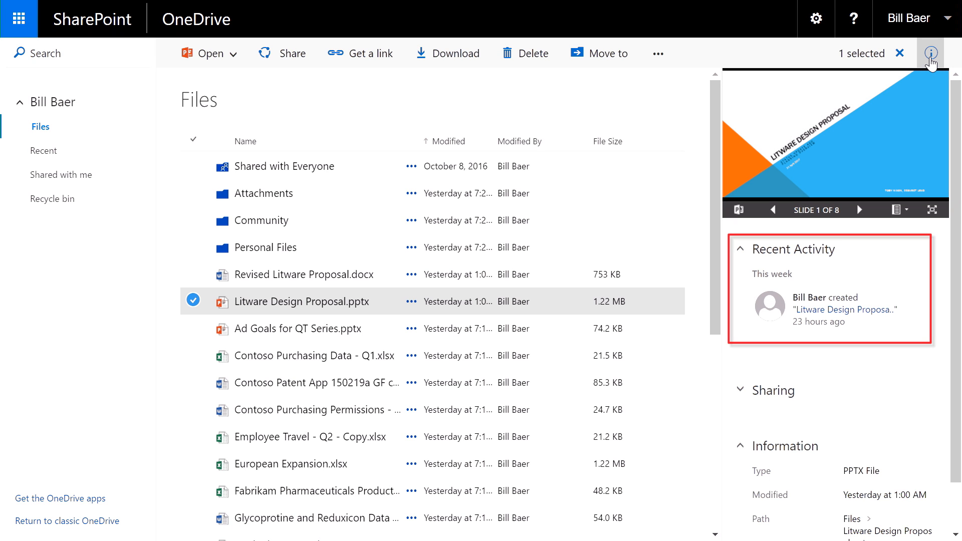
click(778, 391)
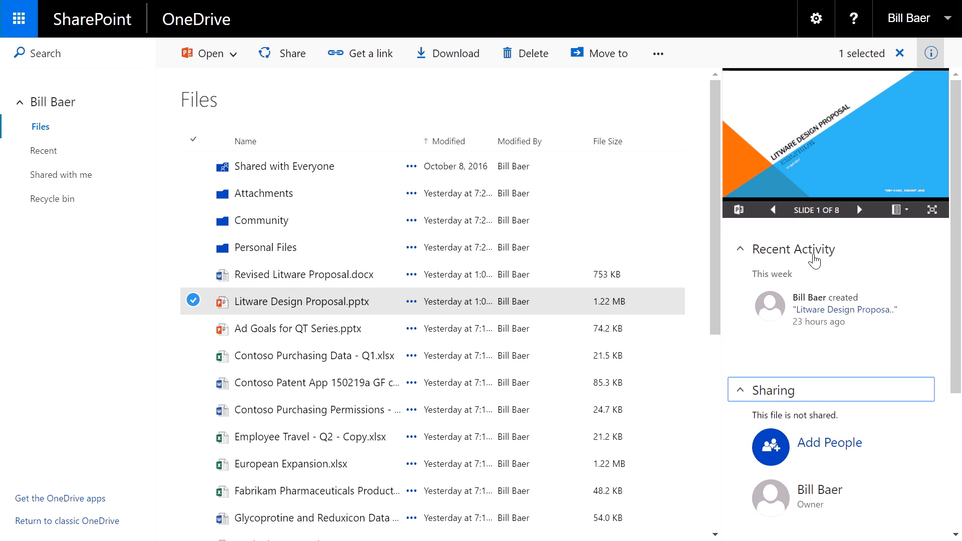
click(930, 53)
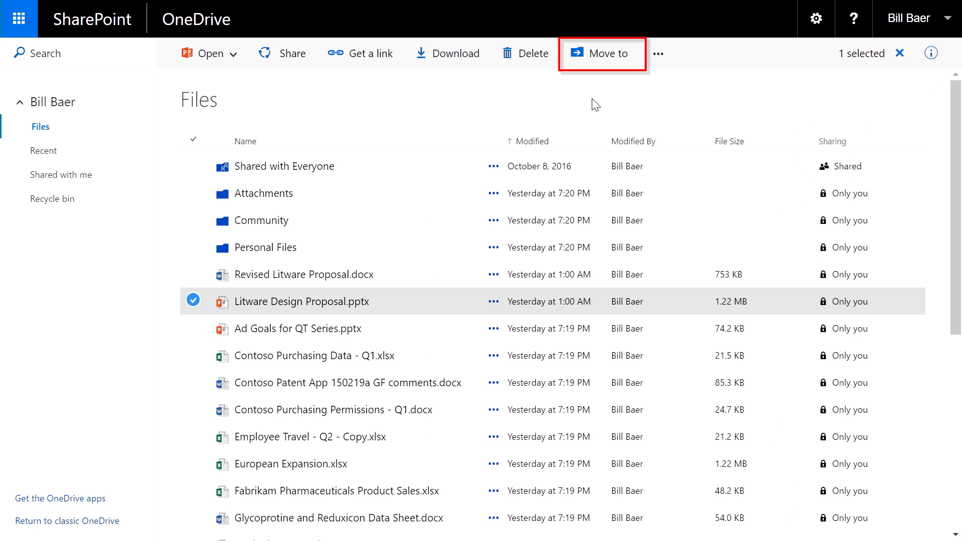
Step: Open the local SharePoint Workbench at localhost:4321/temp/workbench.html
click(601, 54)
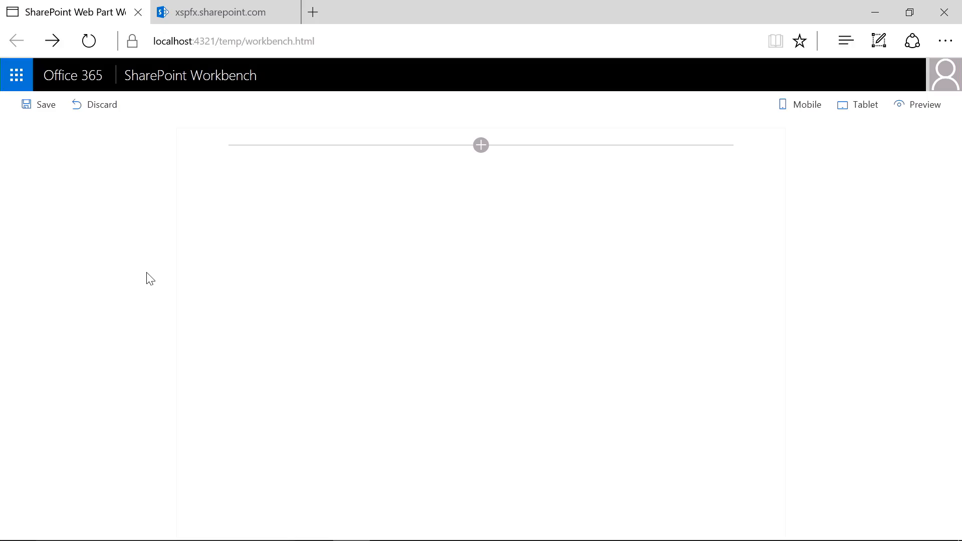
Step: Add the jQueryUI Webpart locally, expand Mock List Item 3, then go to the xspfx.sharepoint.com workbench
click(240, 41)
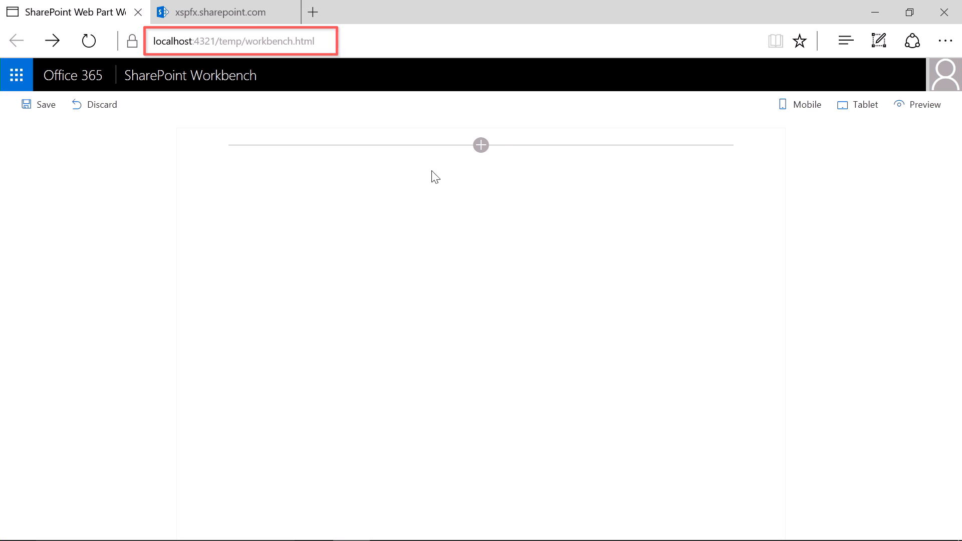
click(481, 145)
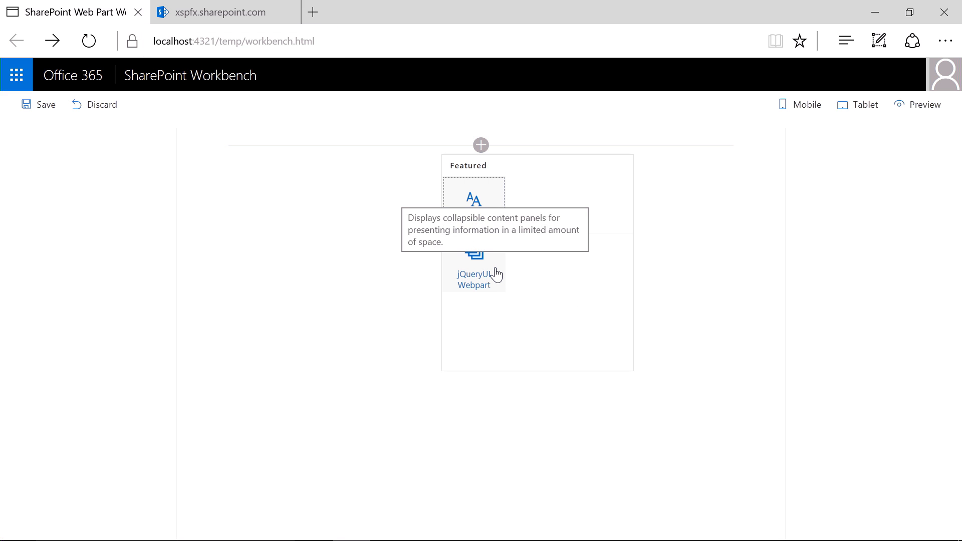
click(473, 264)
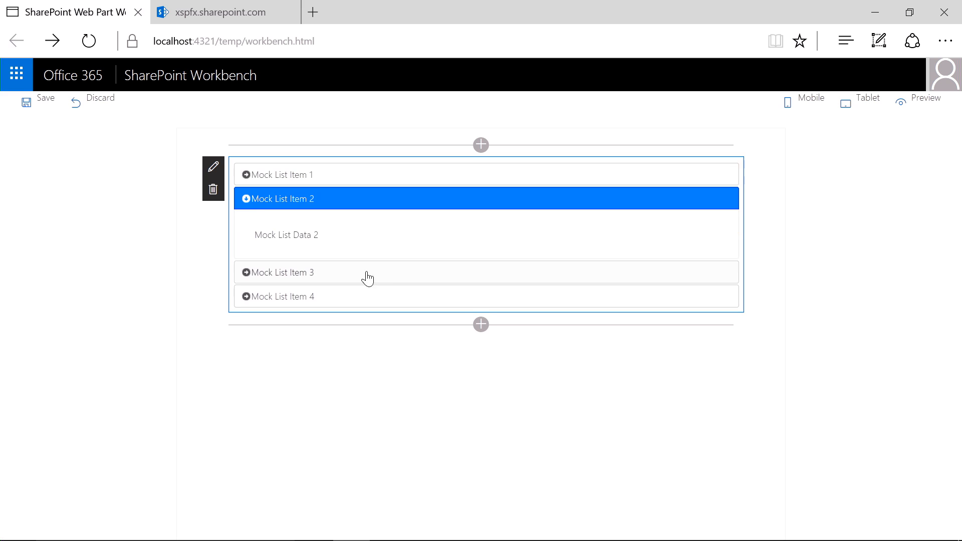
click(213, 167)
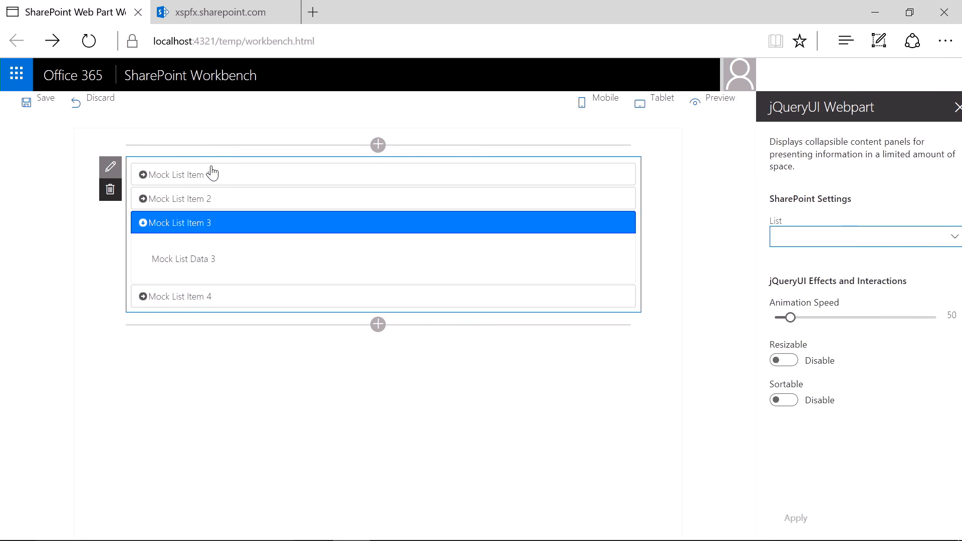
click(221, 12)
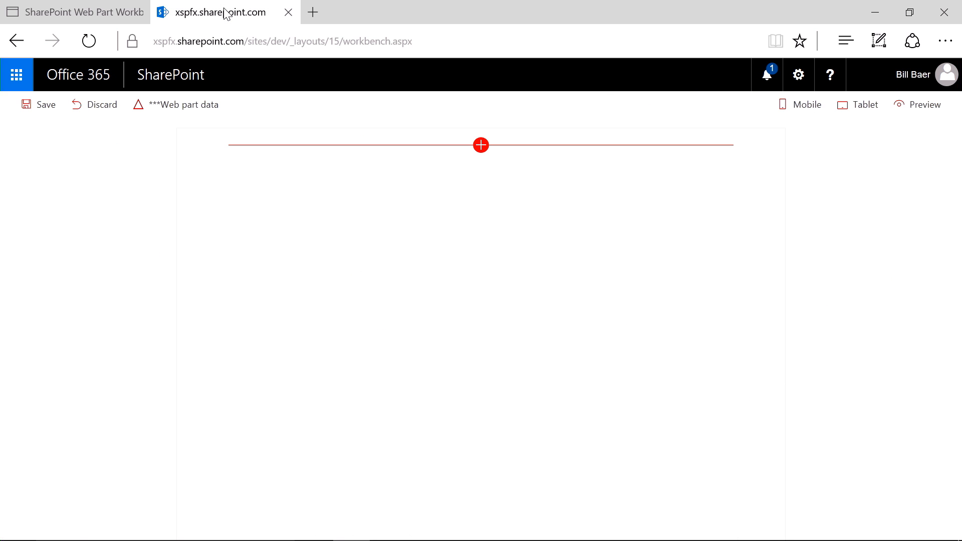
Step: Add the jQueryUI Webpart online and apply SPSHNL as its List property
click(282, 41)
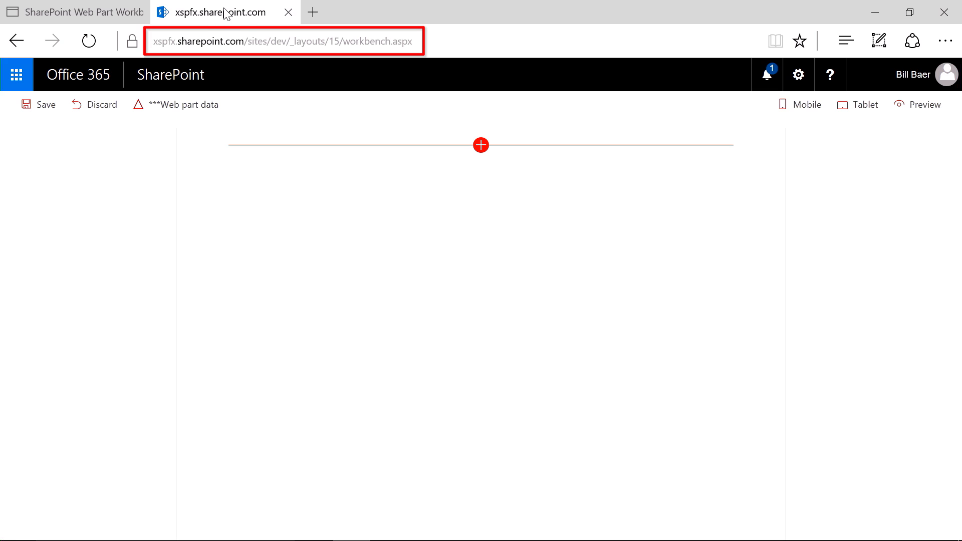
click(481, 145)
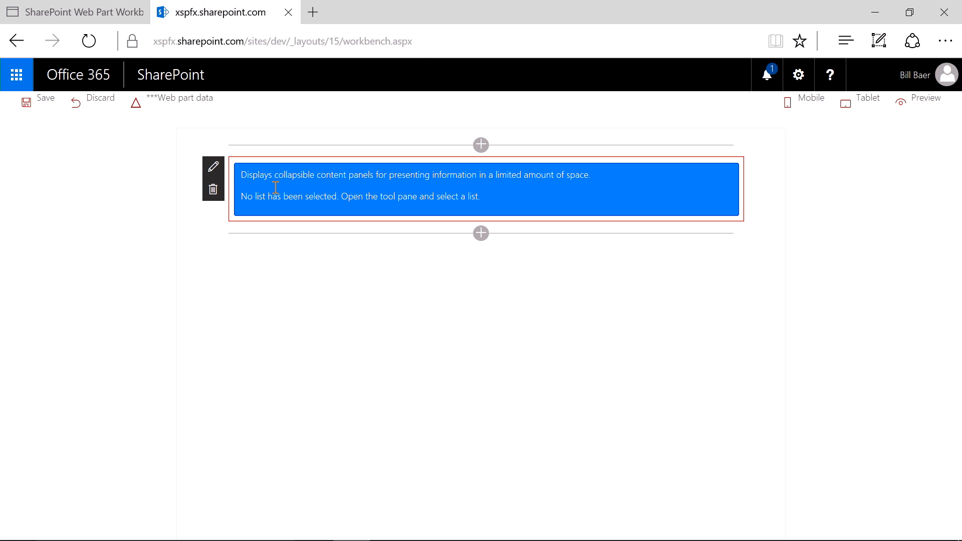
click(213, 166)
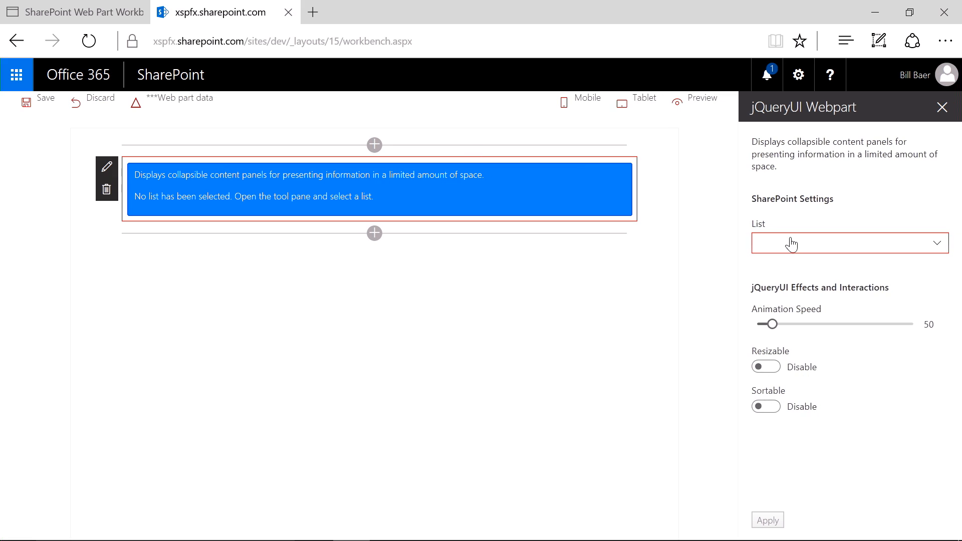
click(849, 244)
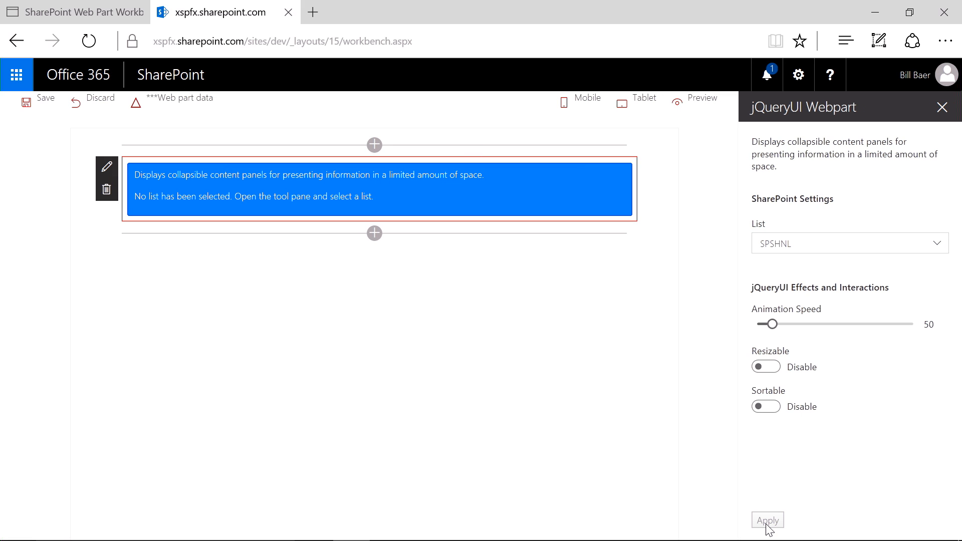
click(767, 520)
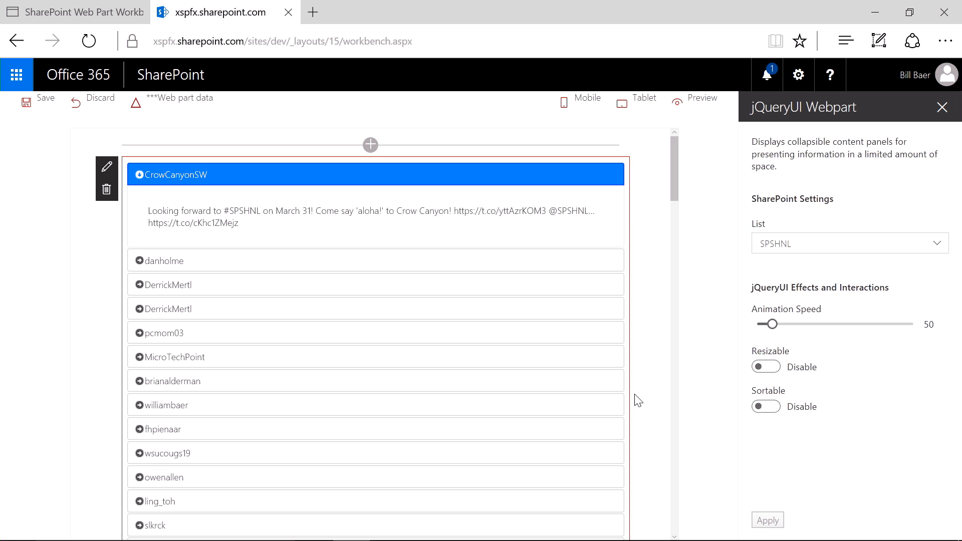